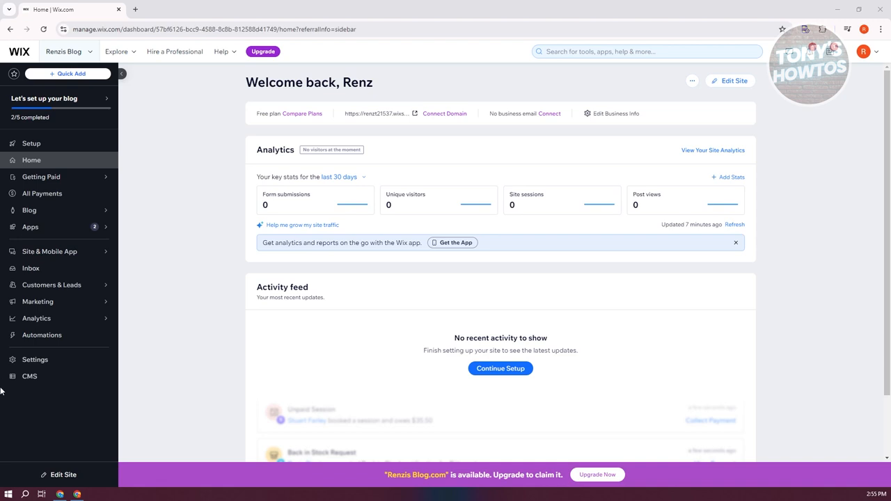
Go to Facebook & Instagram Ads from the Marketing section of the dashboard sidebar.
{"action": "left_click", "coordinate": [37, 301]}
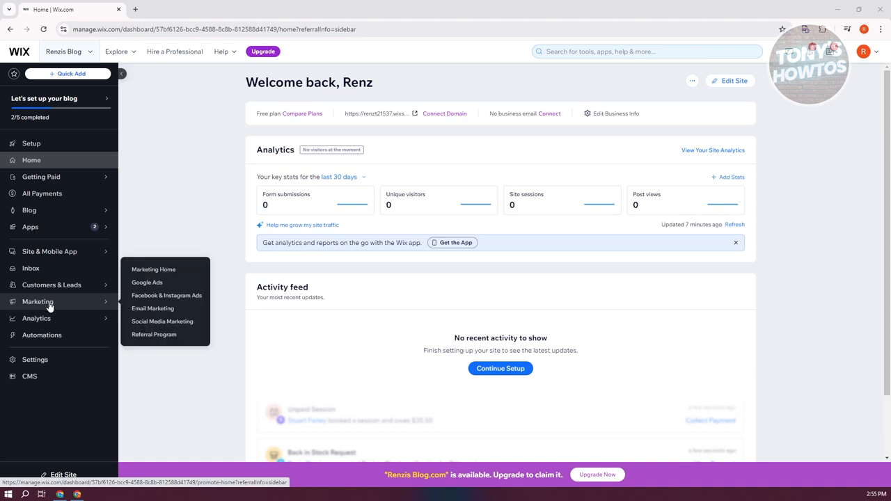
{"action": "mouse_move", "coordinate": [144, 298]}
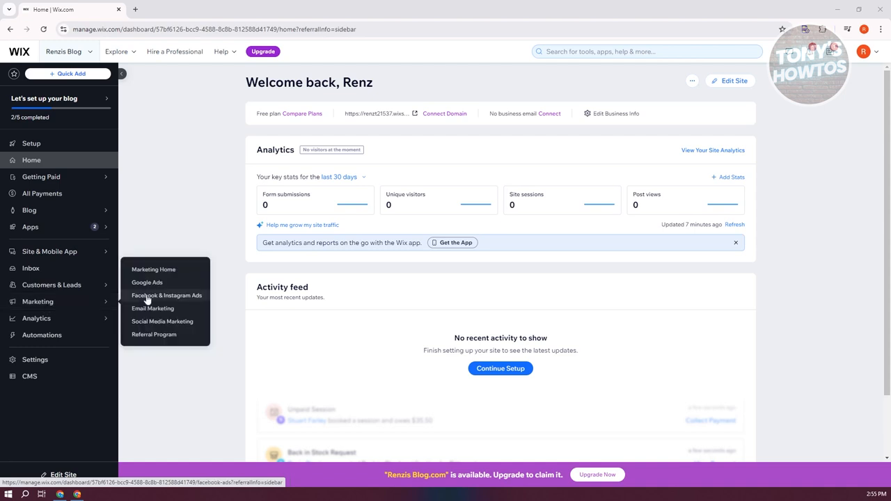
{"action": "left_click", "coordinate": [167, 295]}
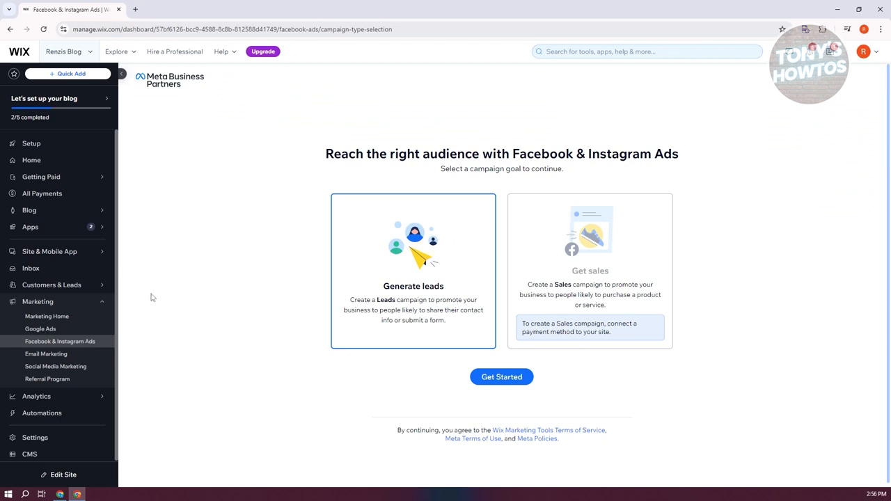
{"action": "mouse_move", "coordinate": [319, 367]}
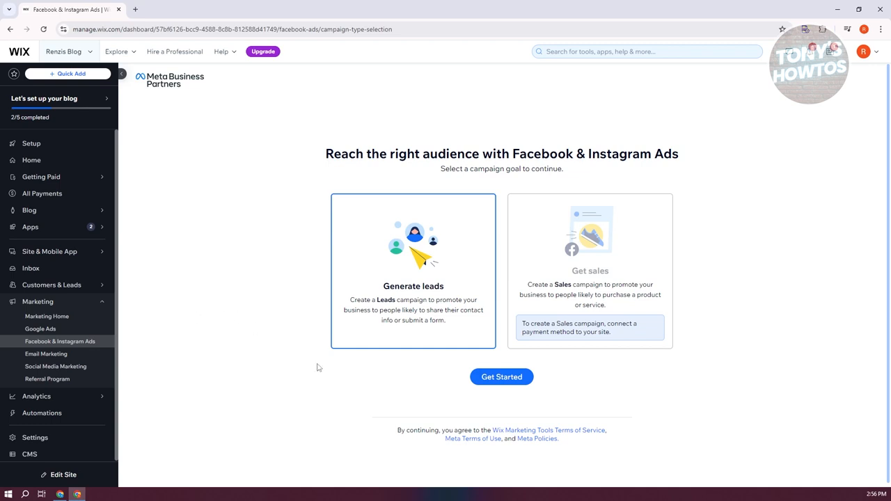
{"action": "left_click", "coordinate": [501, 376]}
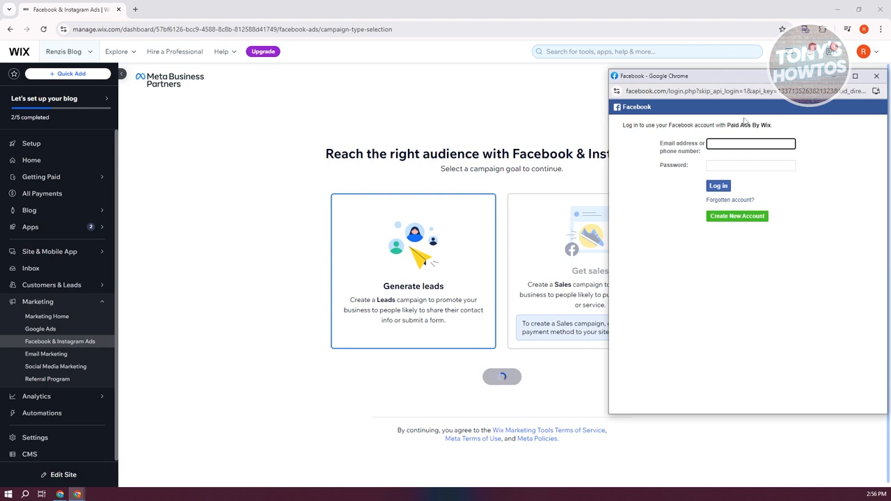
{"action": "left_click", "coordinate": [751, 144]}
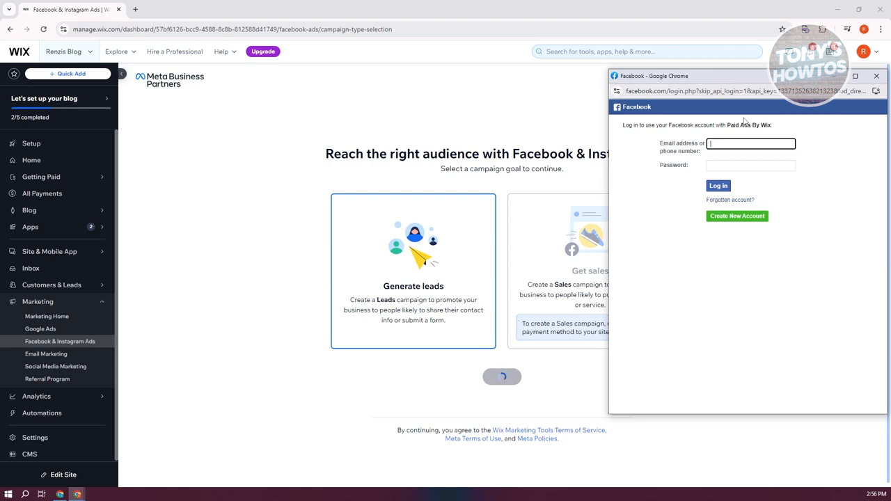
{"action": "left_click_drag", "start_coordinate": [745, 75], "coordinate": [682, 106]}
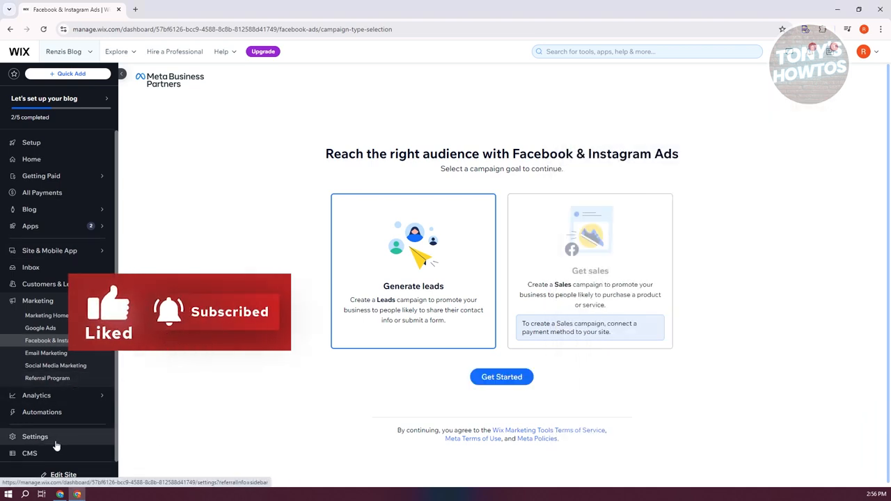
Reach Marketing Integrations under the Advanced area of site Settings.
{"action": "left_click", "coordinate": [35, 438]}
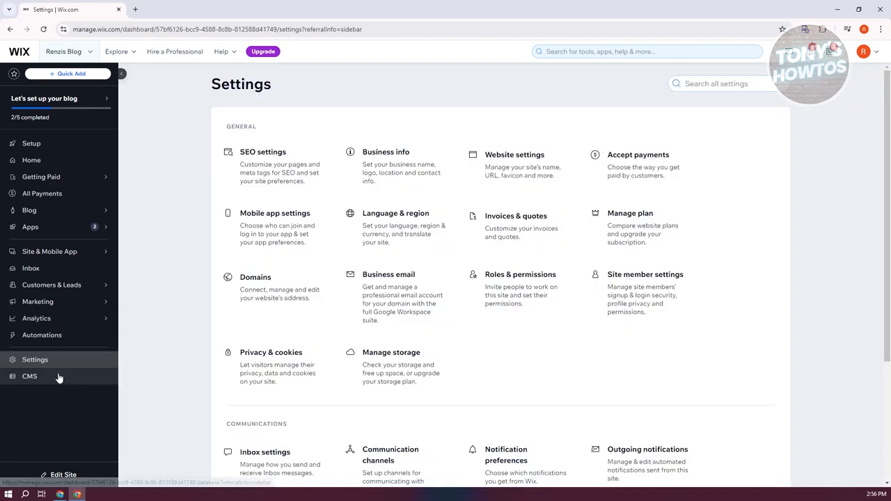
{"action": "scroll", "scroll_direction": "down", "scroll_amount": 3}
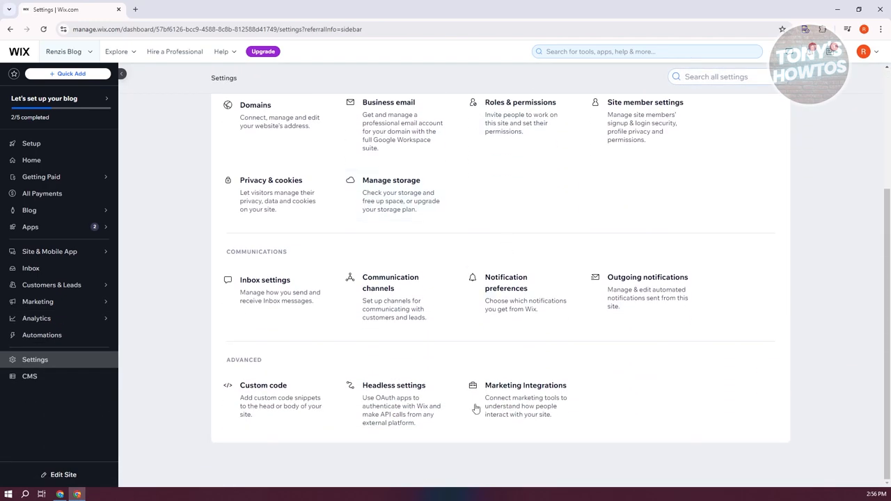
{"action": "mouse_move", "coordinate": [501, 405]}
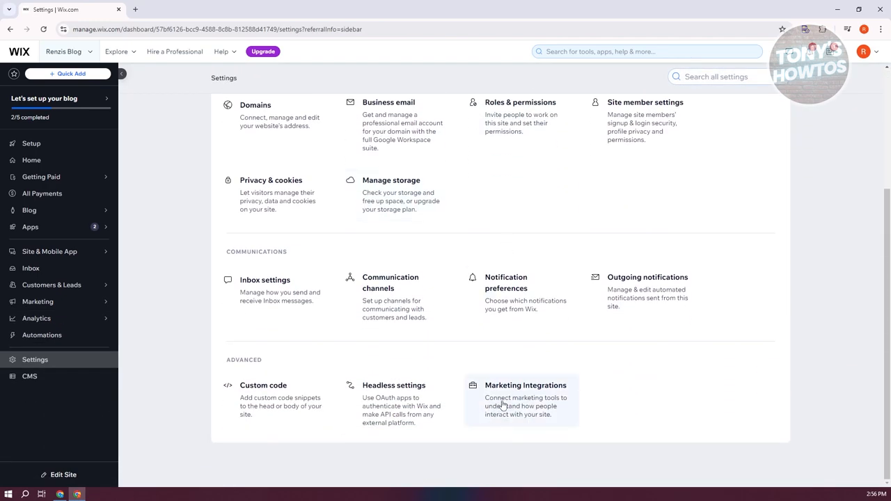
{"action": "left_click", "coordinate": [526, 385]}
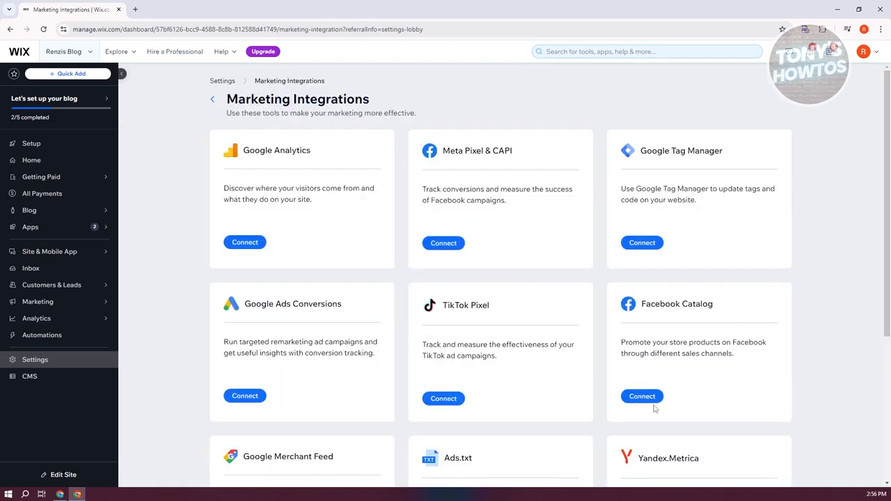
{"action": "mouse_move", "coordinate": [454, 175]}
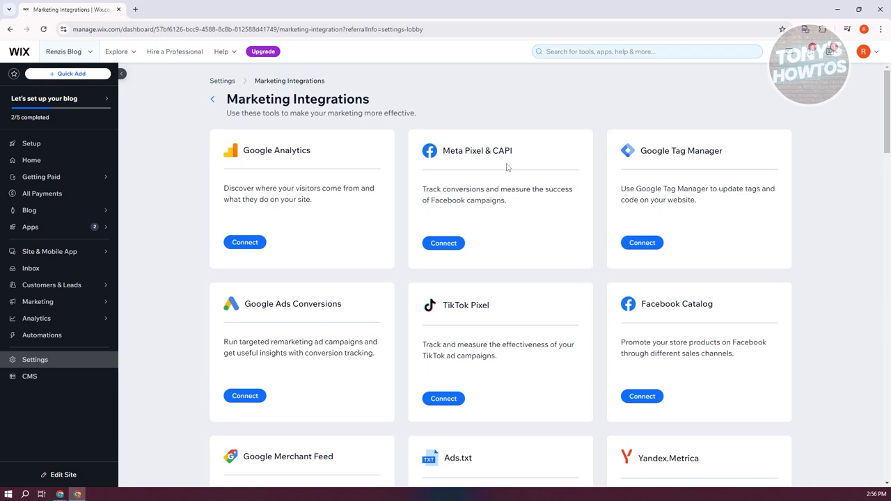
{"action": "mouse_move", "coordinate": [443, 243]}
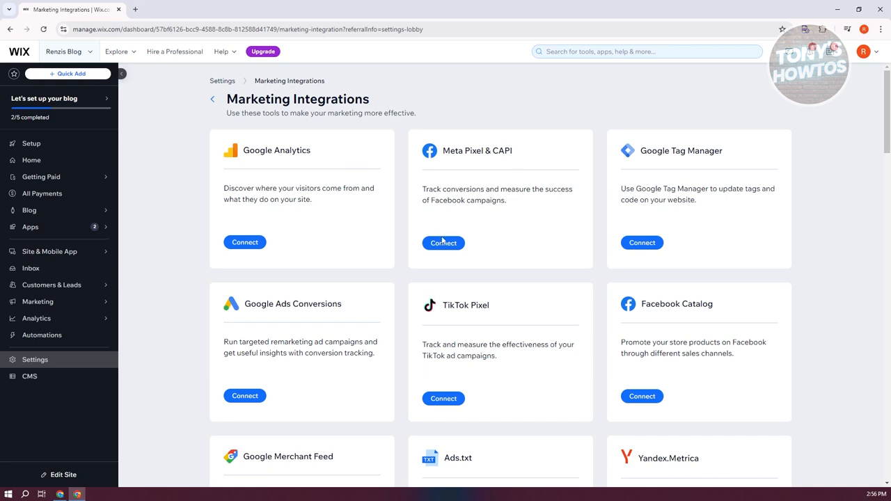
Start connecting Meta Pixel & CAPI and bring up Wix's domain verification instructions in a new tab.
{"action": "left_click", "coordinate": [443, 243]}
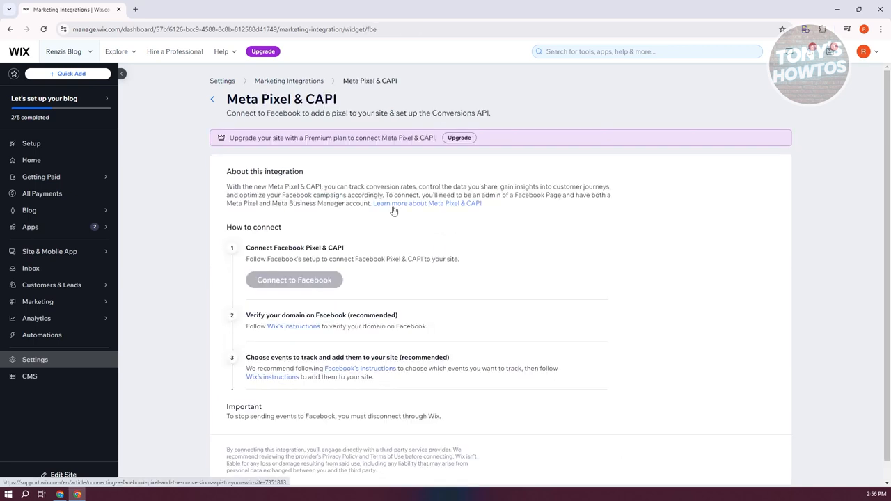
{"action": "mouse_move", "coordinate": [417, 214]}
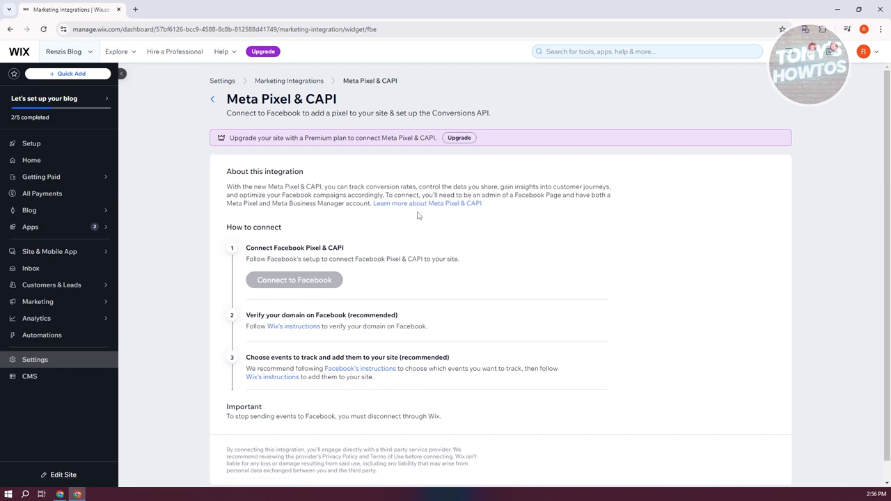
{"action": "mouse_move", "coordinate": [423, 217]}
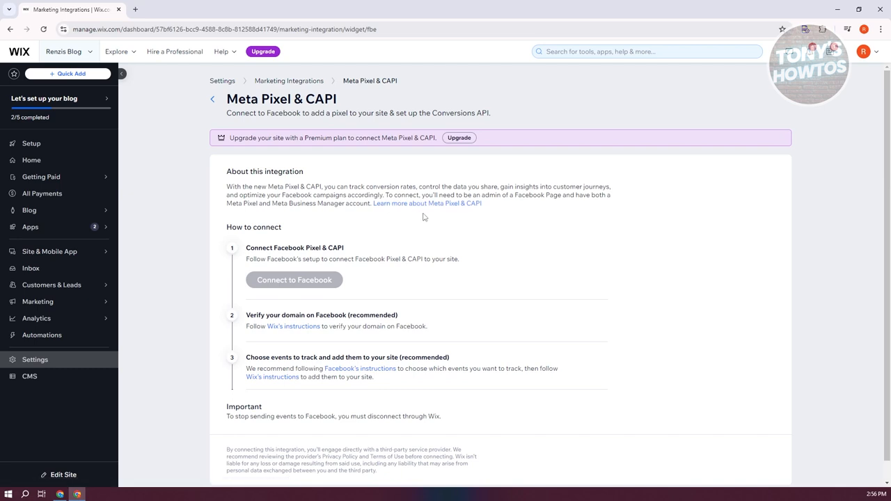
{"action": "mouse_move", "coordinate": [427, 216]}
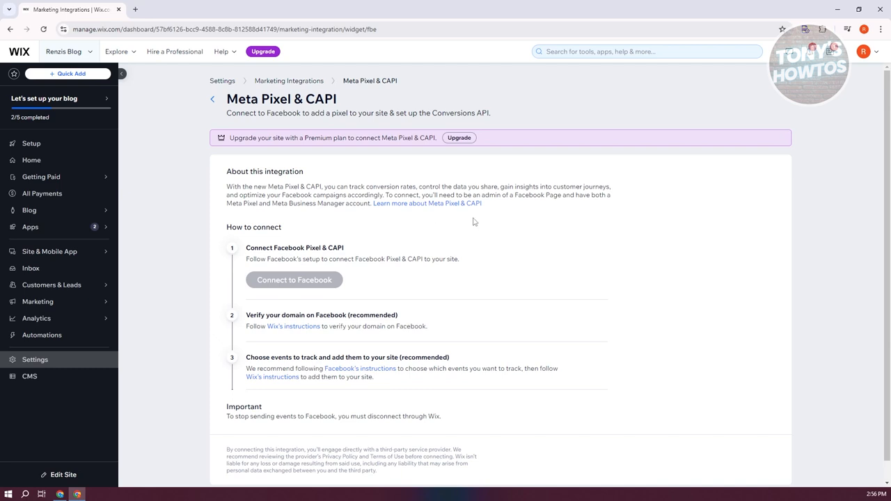
{"action": "mouse_move", "coordinate": [477, 222]}
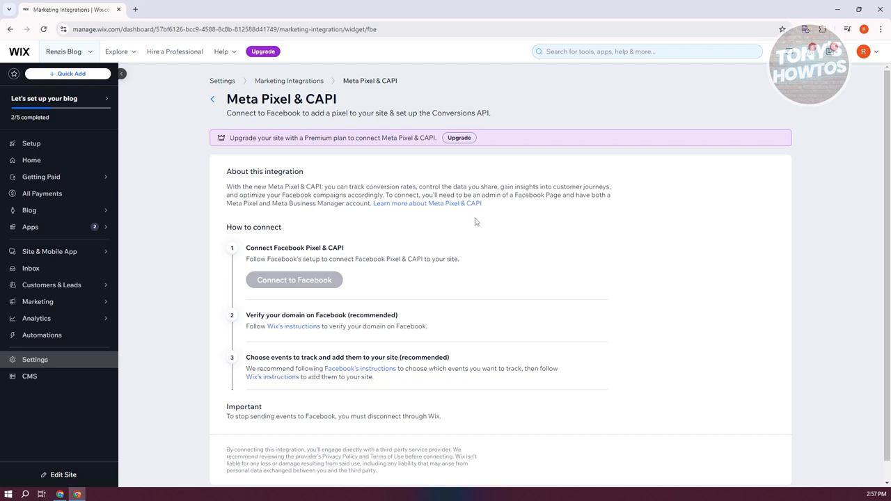
{"action": "mouse_move", "coordinate": [464, 152]}
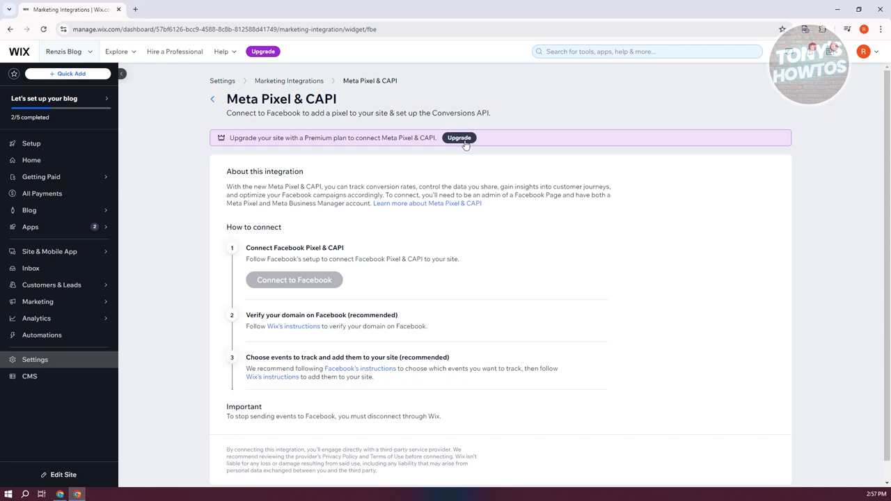
{"action": "mouse_move", "coordinate": [414, 279]}
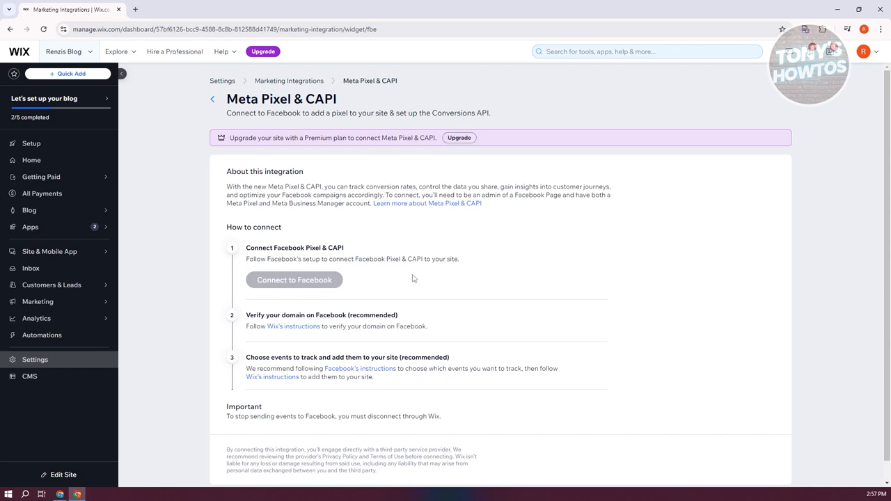
{"action": "mouse_move", "coordinate": [425, 280]}
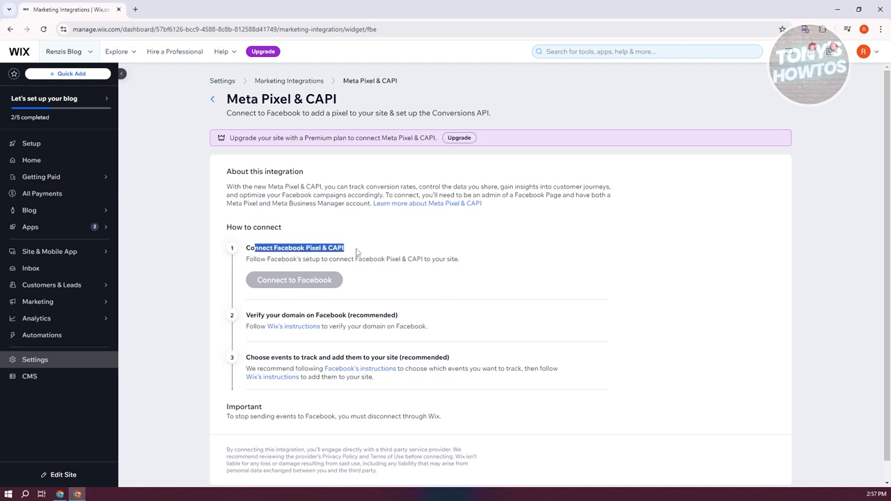
{"action": "mouse_move", "coordinate": [398, 295]}
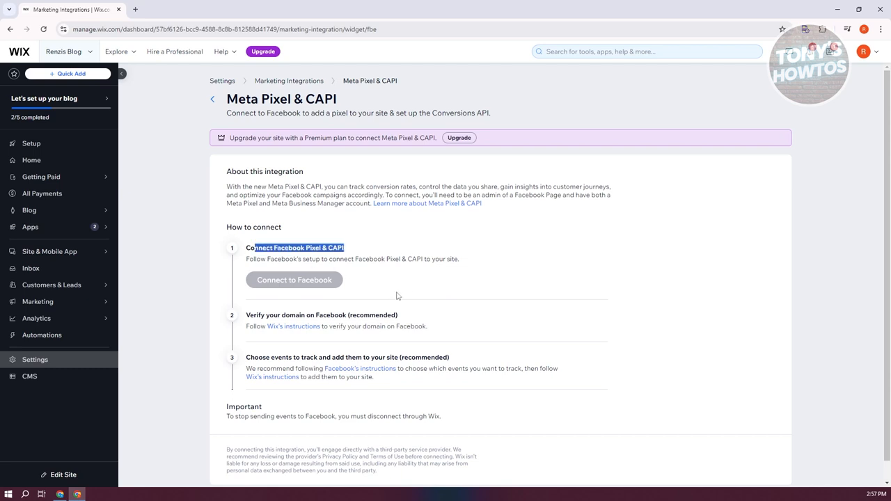
{"action": "left_click", "coordinate": [293, 280]}
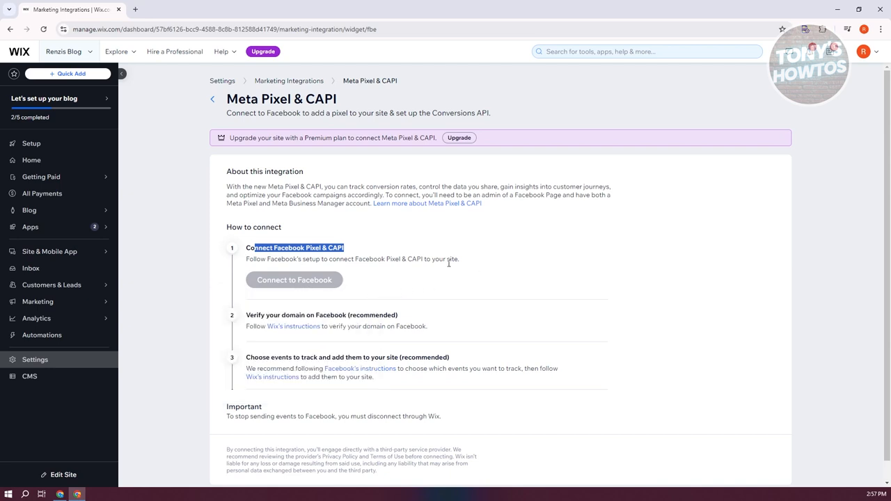
{"action": "mouse_move", "coordinate": [507, 266]}
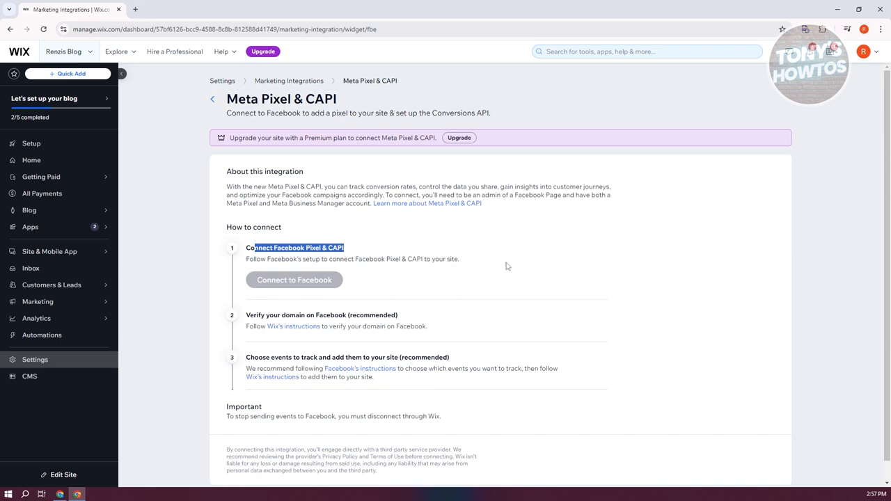
{"action": "mouse_move", "coordinate": [296, 326]}
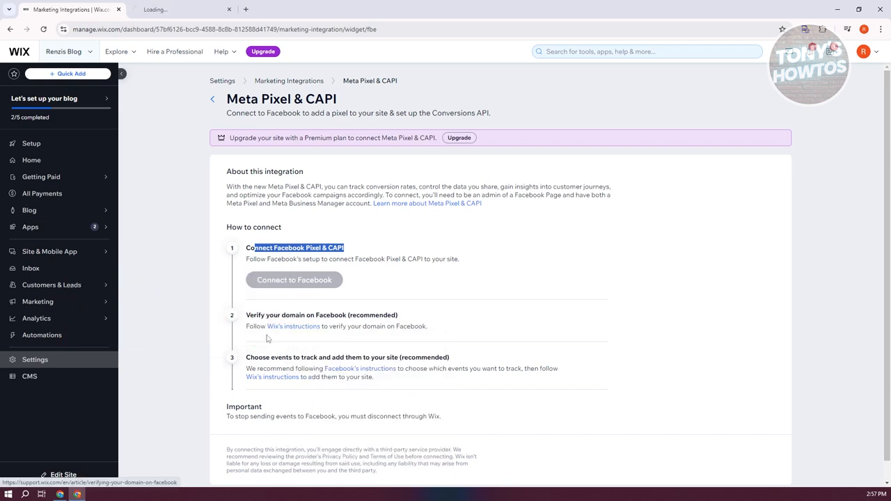
Read the domain verification article down to Step 3.
{"action": "left_click", "coordinate": [292, 326]}
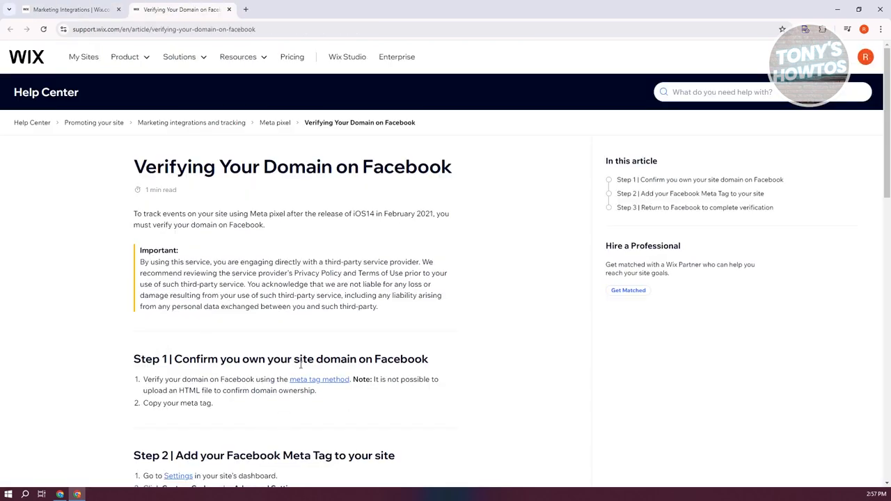
{"action": "scroll", "scroll_direction": "down", "scroll_amount": 3}
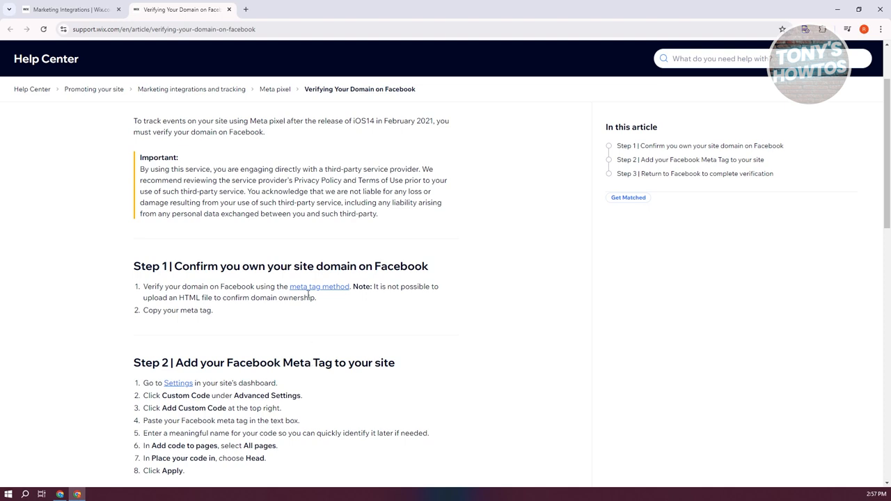
{"action": "mouse_move", "coordinate": [457, 246]}
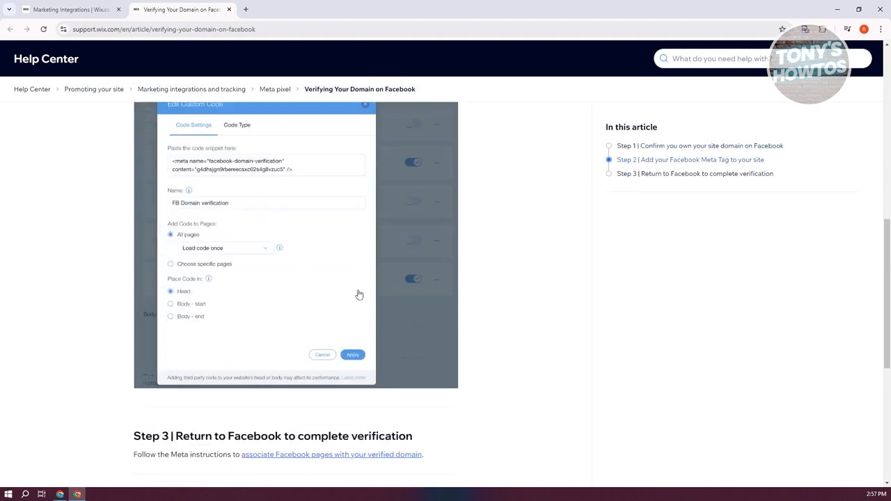
{"action": "scroll", "scroll_direction": "down", "scroll_amount": 3}
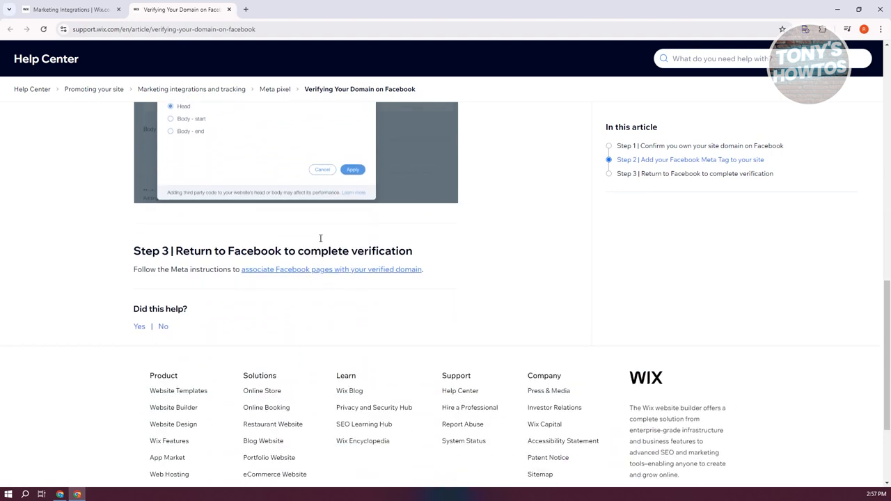
{"action": "mouse_move", "coordinate": [429, 248]}
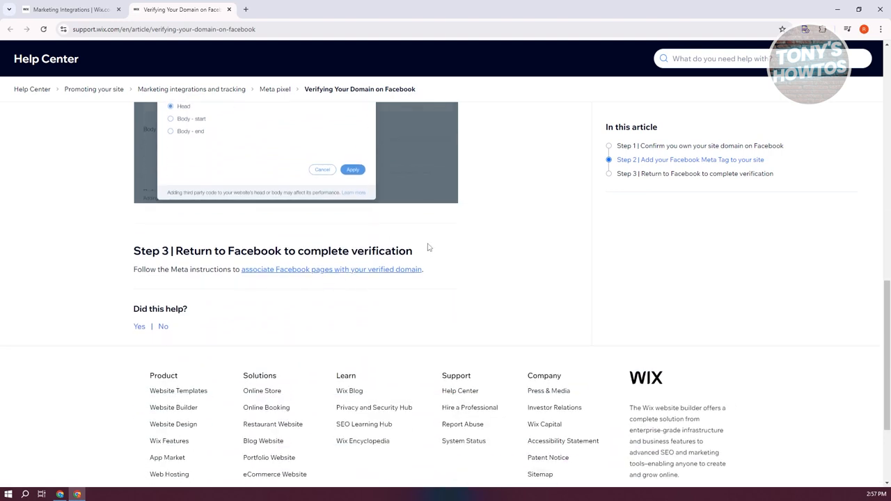
{"action": "mouse_move", "coordinate": [426, 244]}
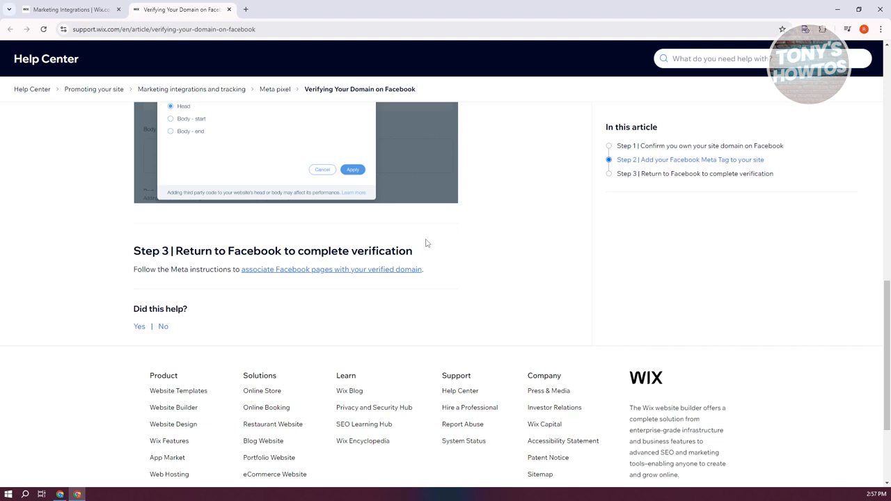
Back on the Meta Pixel & CAPI page, follow the Facebook's instructions link under step 3.
{"action": "left_click", "coordinate": [67, 11]}
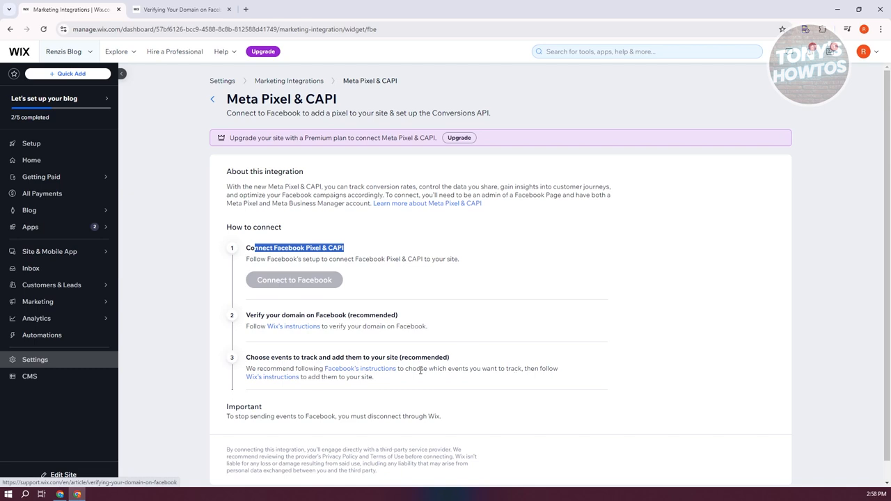
{"action": "mouse_move", "coordinate": [377, 373]}
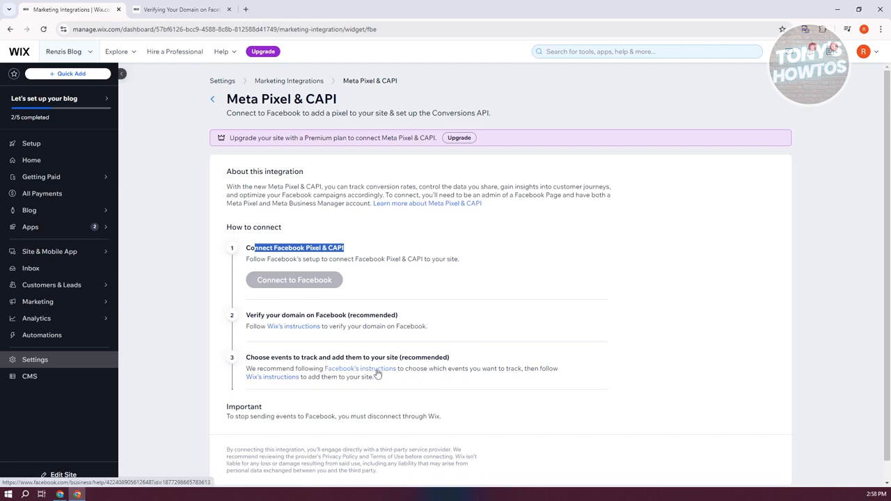
{"action": "left_click", "coordinate": [359, 367]}
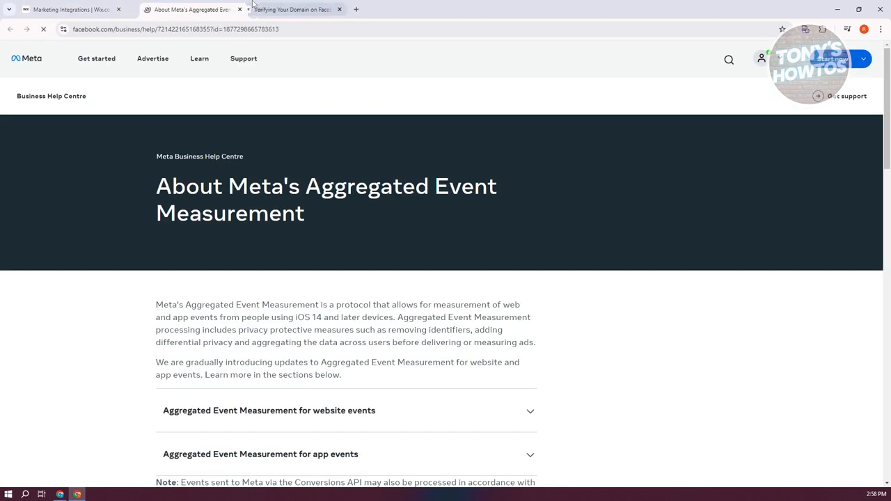
Skim Meta's Aggregated Event Measurement article, then follow the Wix's instructions link in step 3.
{"action": "scroll", "scroll_direction": "down", "scroll_amount": 3}
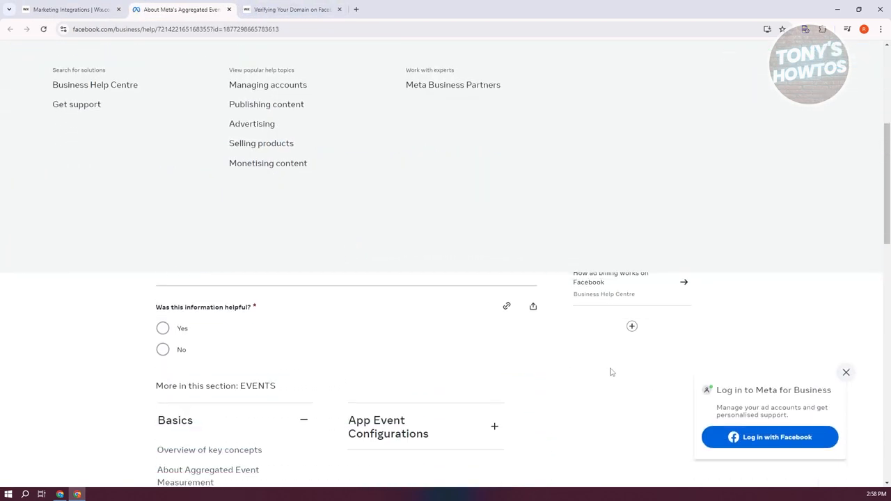
{"action": "scroll", "scroll_direction": "up", "scroll_amount": 3}
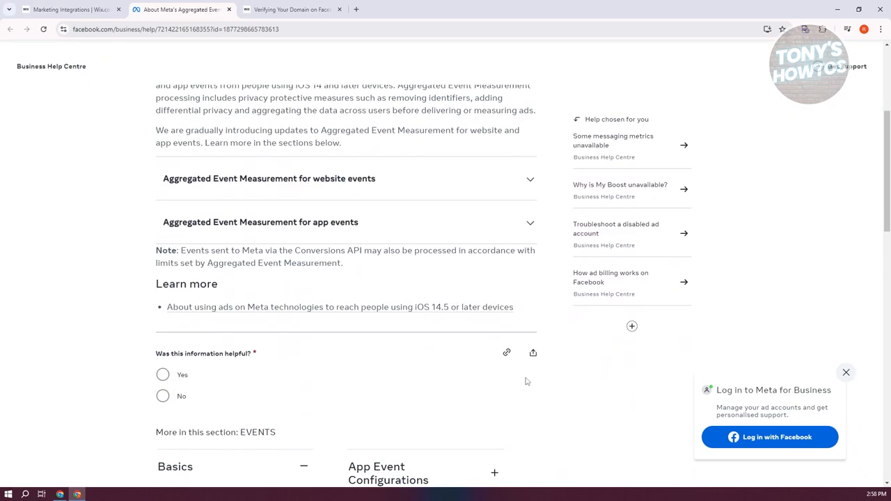
{"action": "mouse_move", "coordinate": [242, 191]}
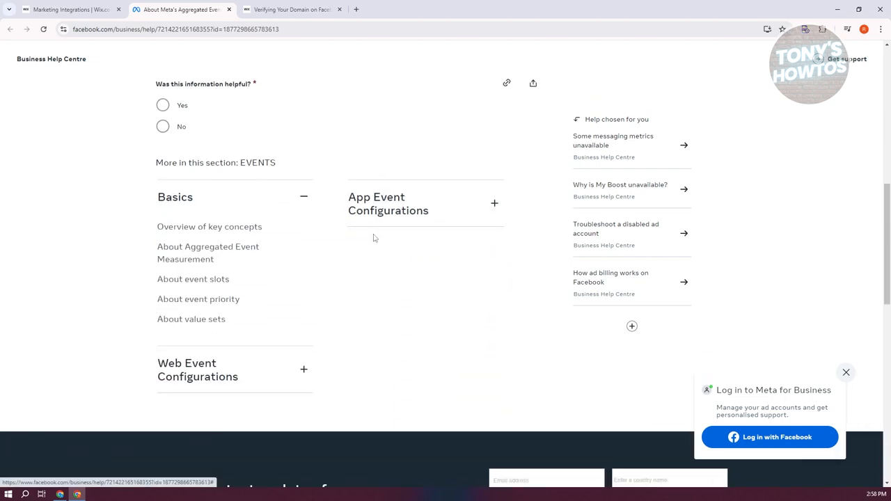
{"action": "left_click", "coordinate": [67, 12]}
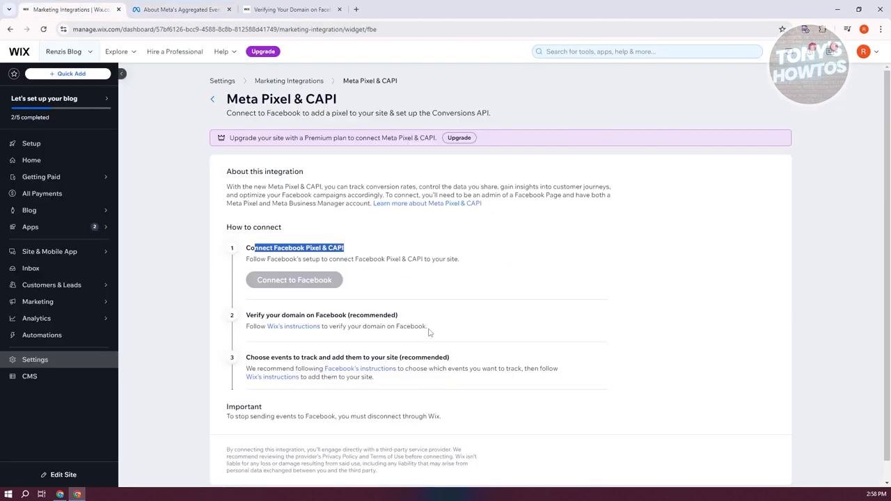
{"action": "mouse_move", "coordinate": [281, 384]}
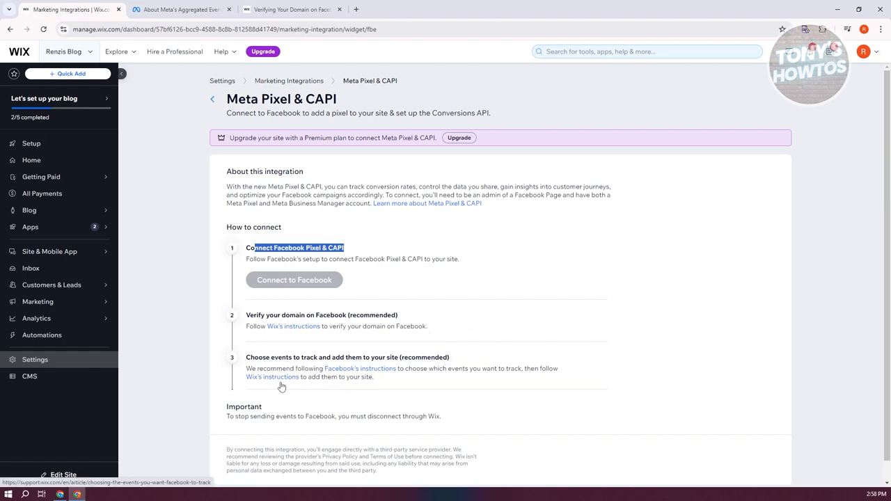
{"action": "left_click", "coordinate": [273, 376]}
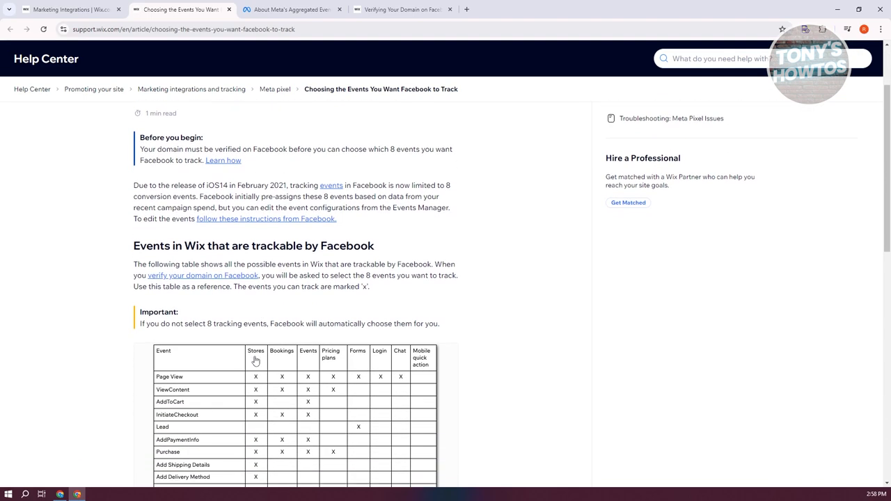
Read through the trackable events table and notes, then return to the Meta Pixel & CAPI tab.
{"action": "scroll", "scroll_direction": "down", "scroll_amount": 3}
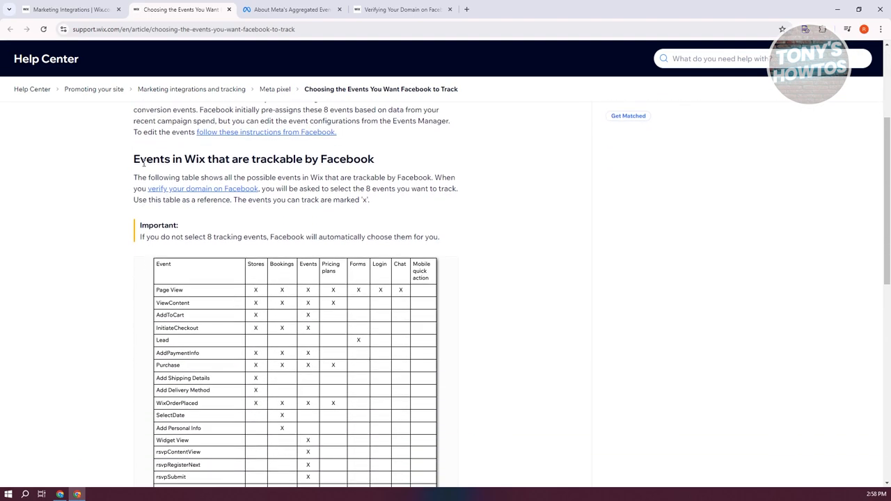
{"action": "scroll", "scroll_direction": "down", "scroll_amount": 3}
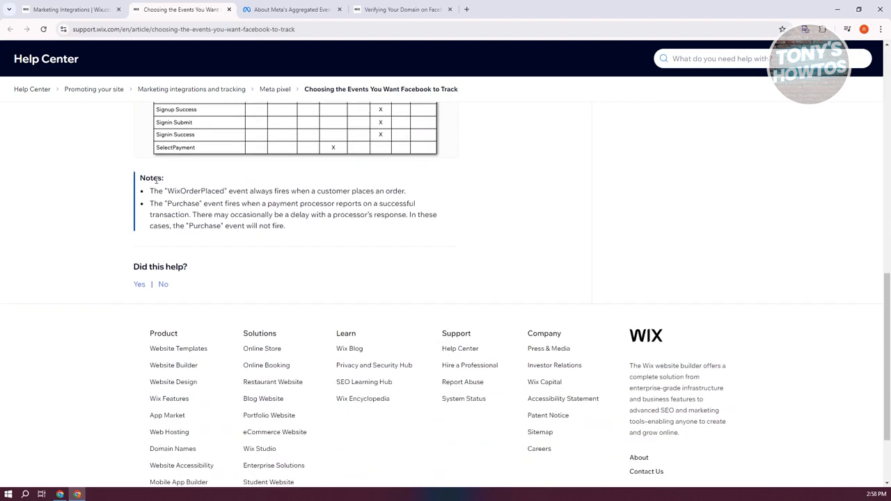
{"action": "scroll", "scroll_direction": "up", "scroll_amount": 3}
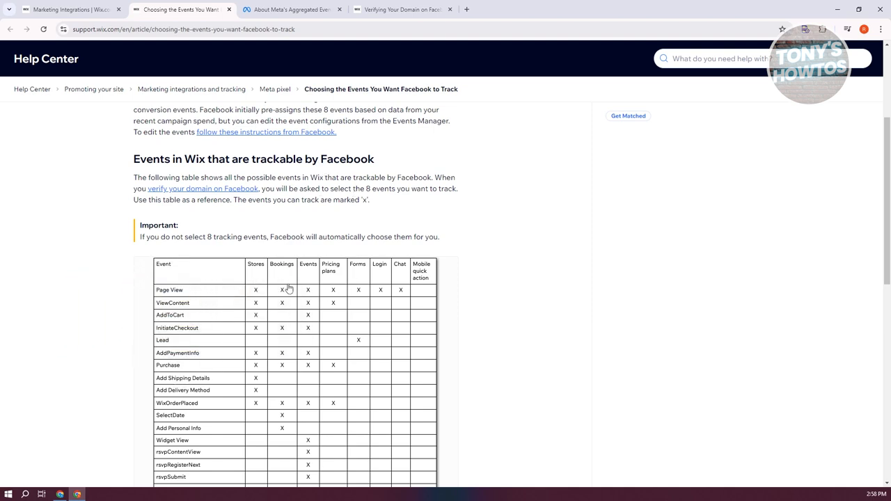
{"action": "mouse_move", "coordinate": [373, 291]}
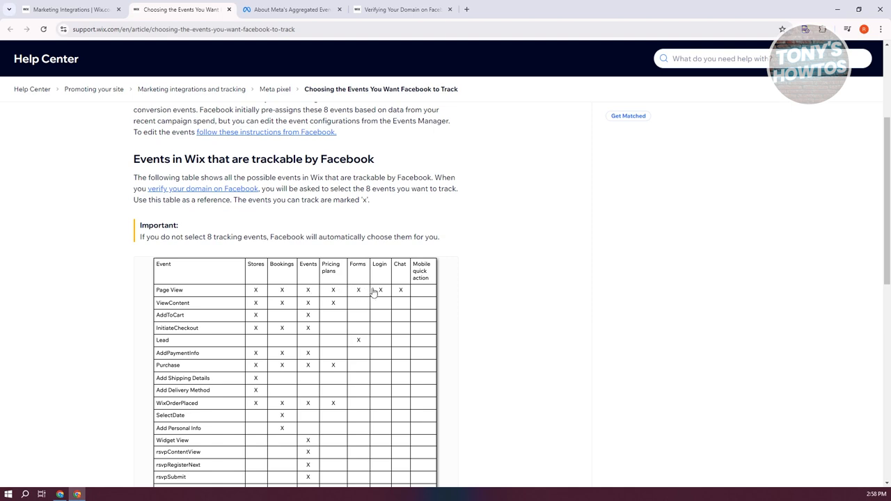
{"action": "mouse_move", "coordinate": [170, 292]}
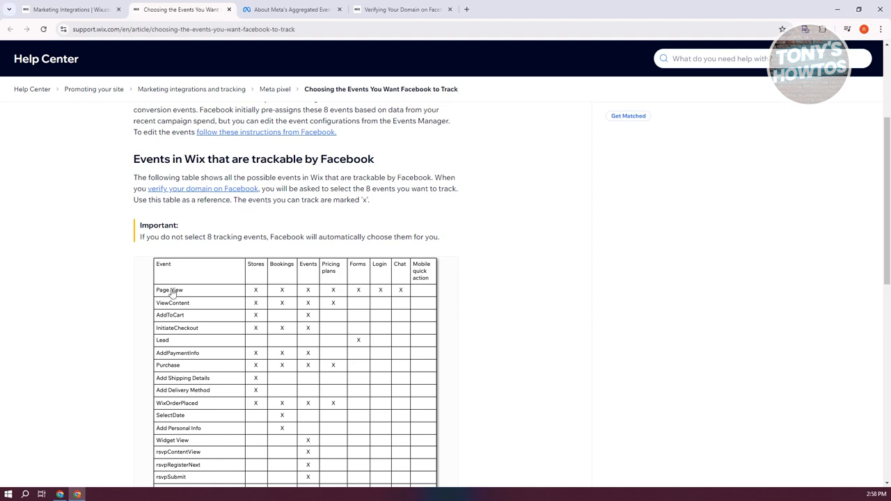
{"action": "mouse_move", "coordinate": [454, 295]}
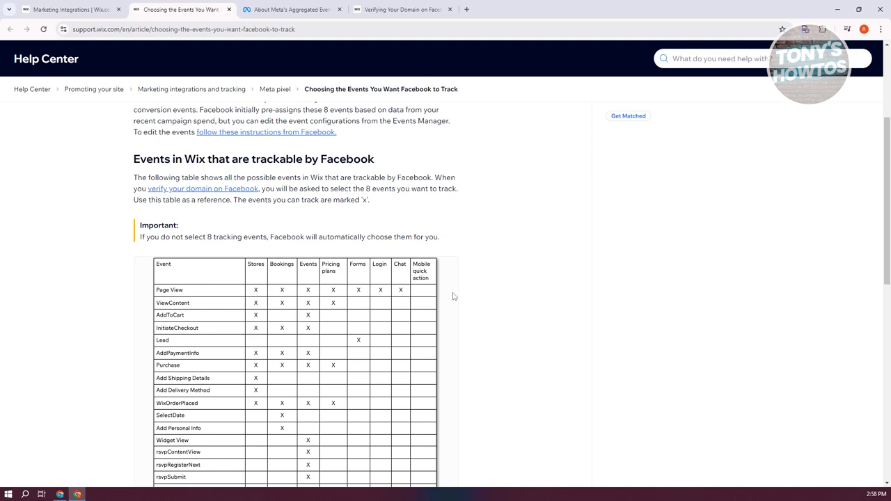
{"action": "mouse_move", "coordinate": [443, 301]}
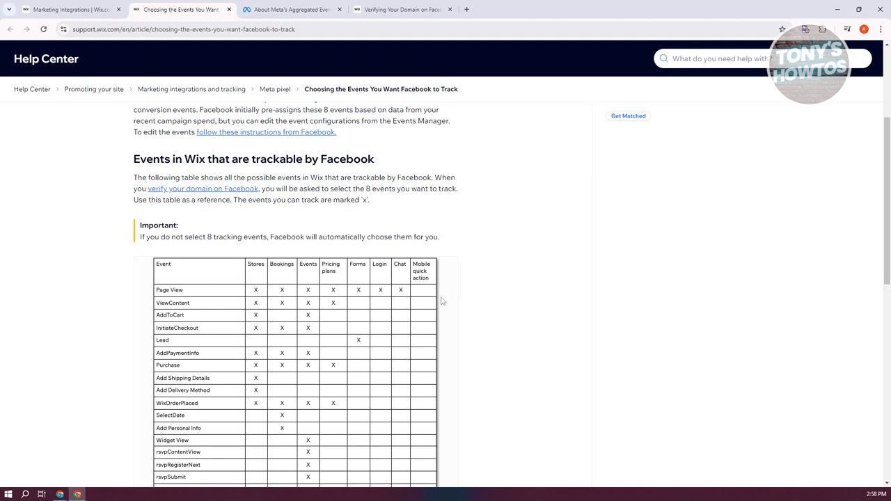
{"action": "mouse_move", "coordinate": [290, 315]}
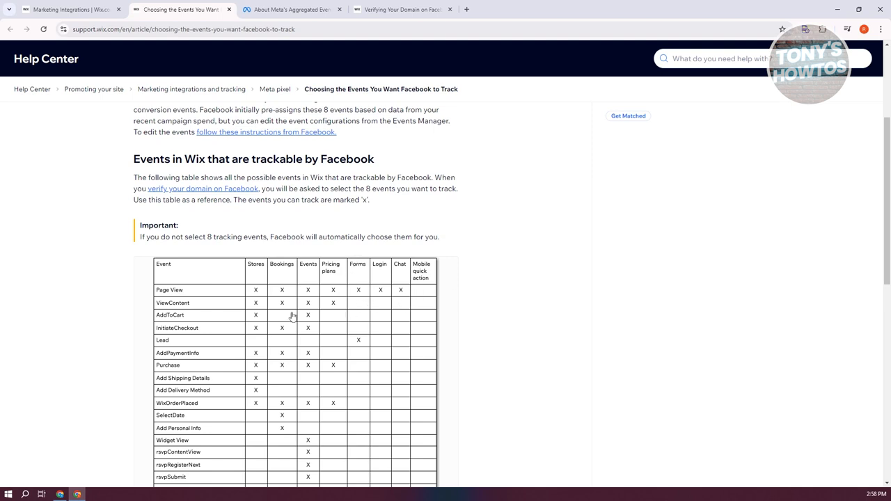
{"action": "mouse_move", "coordinate": [358, 305]}
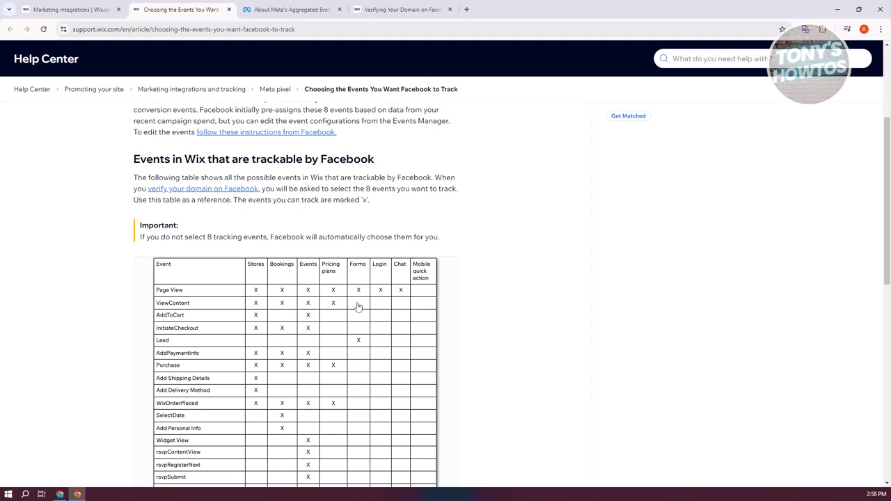
{"action": "mouse_move", "coordinate": [152, 357]}
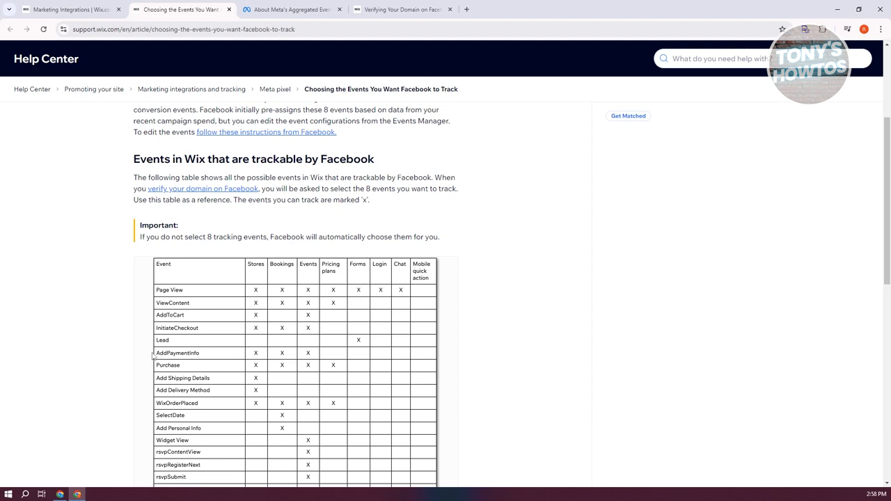
{"action": "mouse_move", "coordinate": [214, 357]}
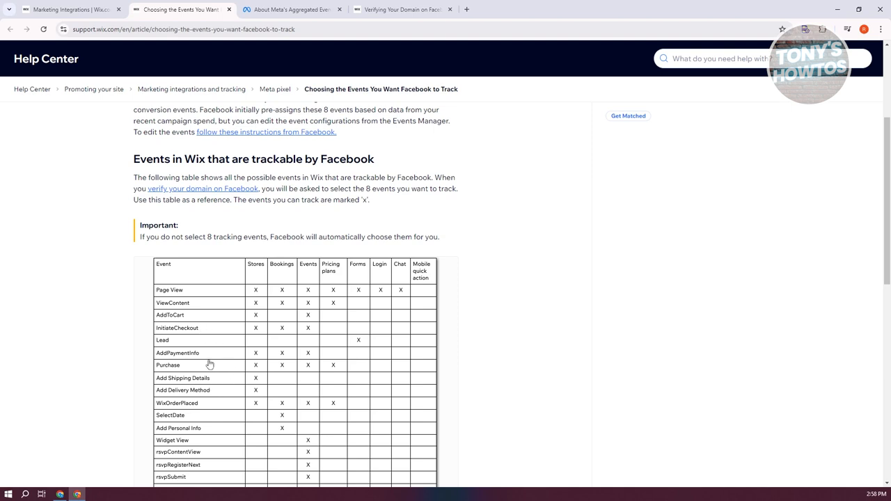
{"action": "mouse_move", "coordinate": [337, 351]}
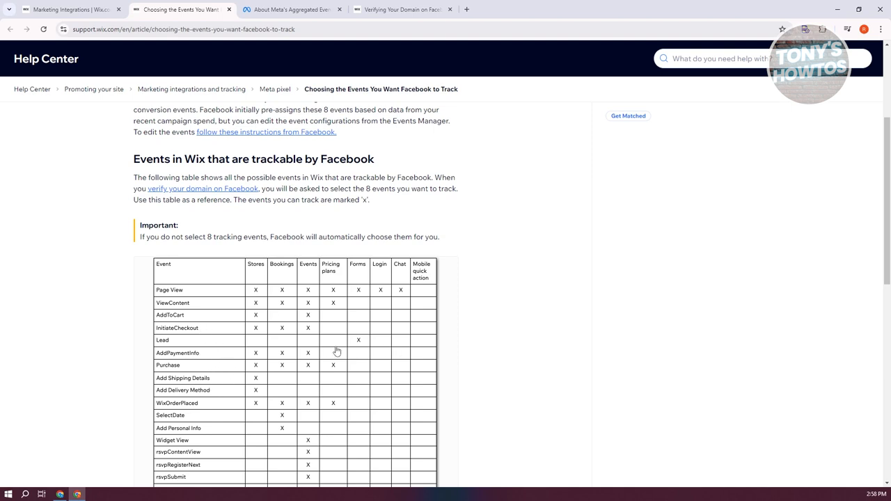
{"action": "mouse_move", "coordinate": [371, 351]}
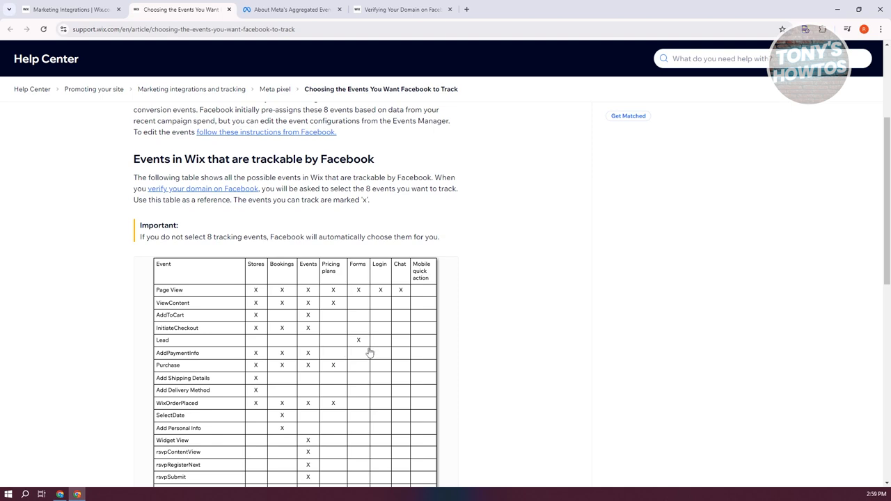
{"action": "mouse_move", "coordinate": [267, 254]}
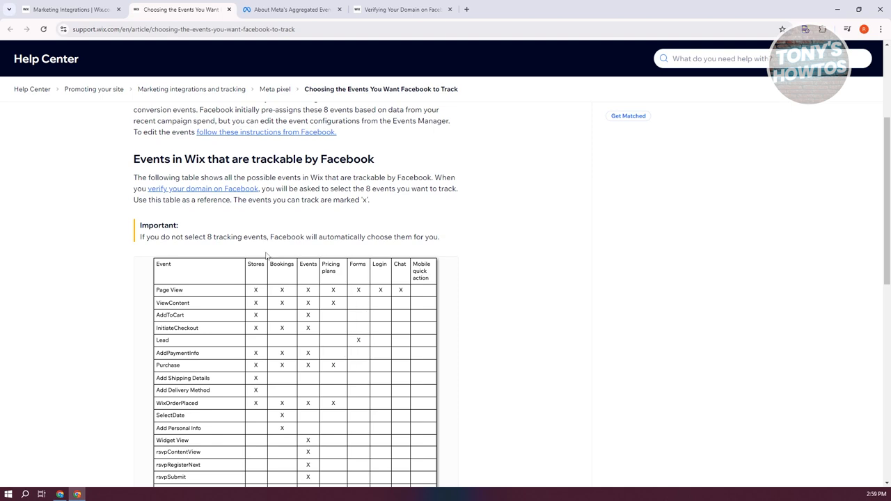
{"action": "mouse_move", "coordinate": [260, 351]}
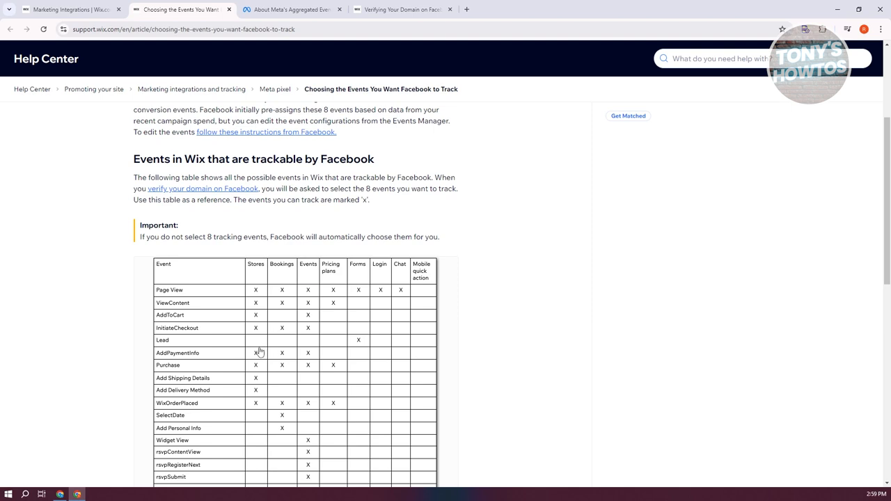
{"action": "mouse_move", "coordinate": [239, 359]}
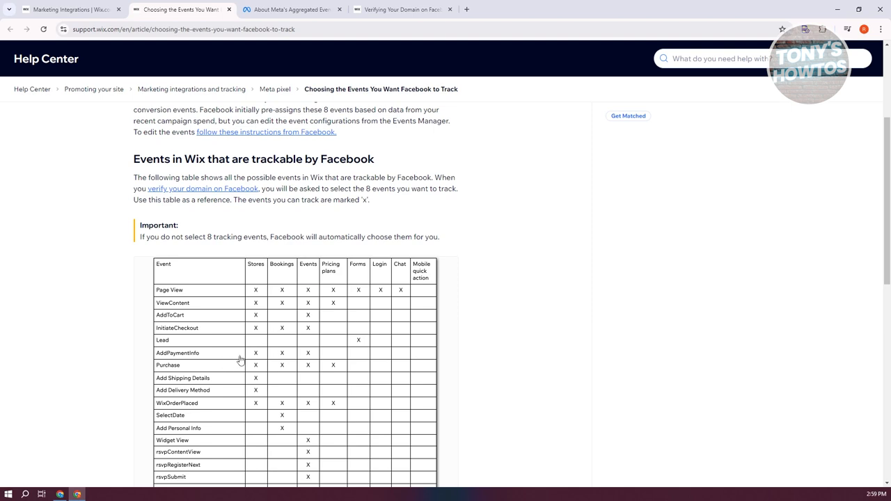
{"action": "scroll", "scroll_direction": "down", "scroll_amount": 3}
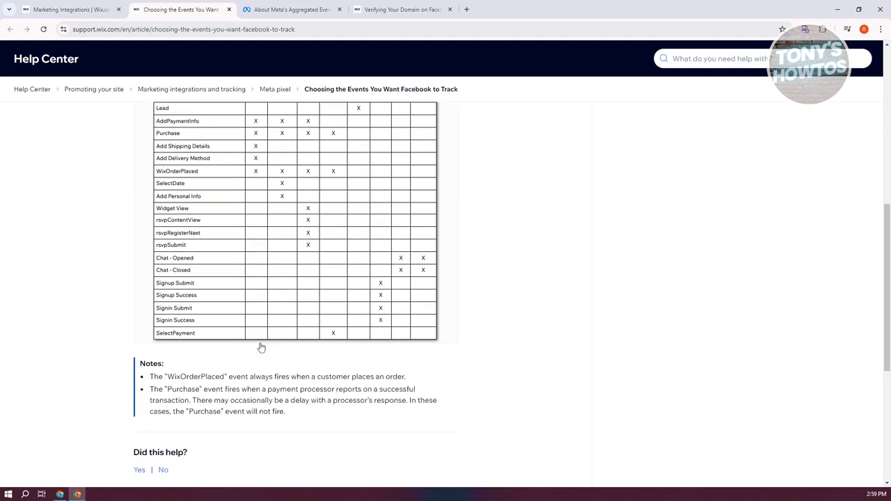
{"action": "scroll", "scroll_direction": "up", "scroll_amount": 3}
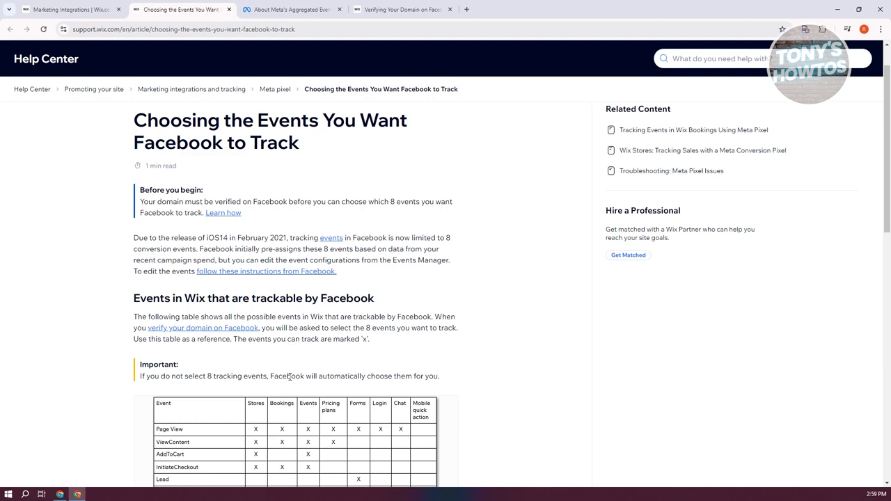
{"action": "left_click", "coordinate": [63, 11]}
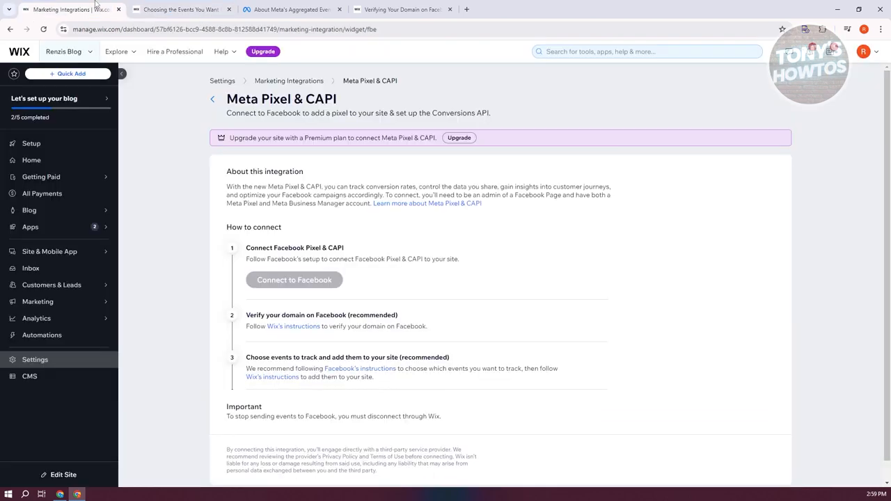